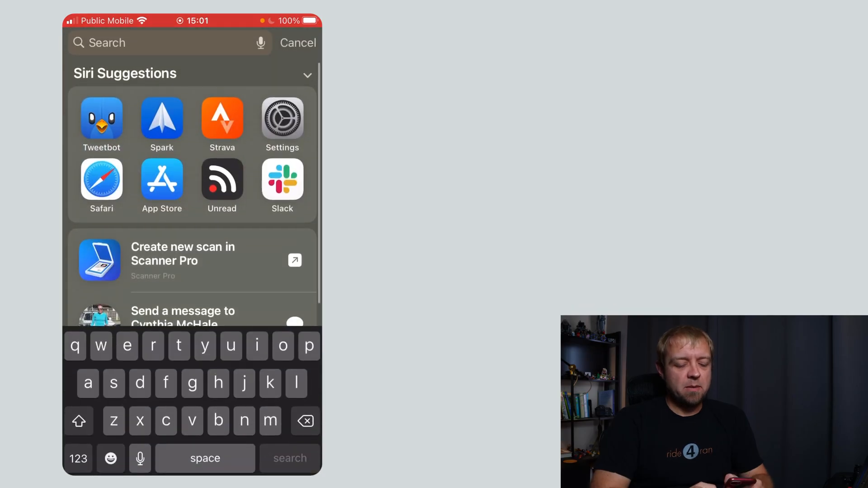
Check in Accessibility > Touch > Back Tap that Triple Tap is assigned to New Idea, then leave Settings
{"action": "left_click", "coordinate": [282, 117]}
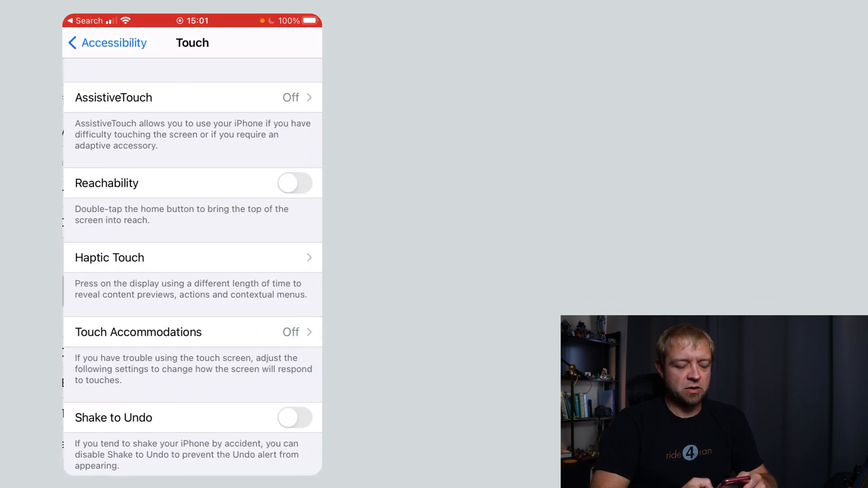
{"action": "scroll", "scroll_direction": "down", "scroll_amount": 3}
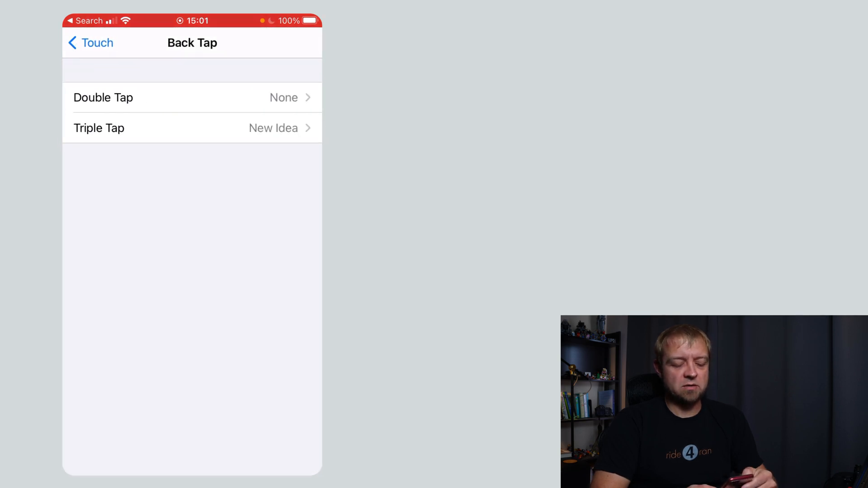
{"action": "left_click", "coordinate": [89, 43]}
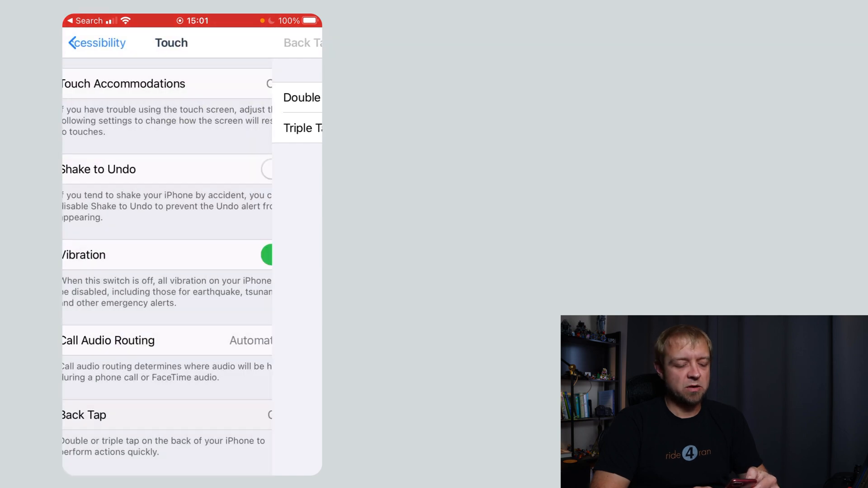
{"action": "left_click", "coordinate": [97, 43]}
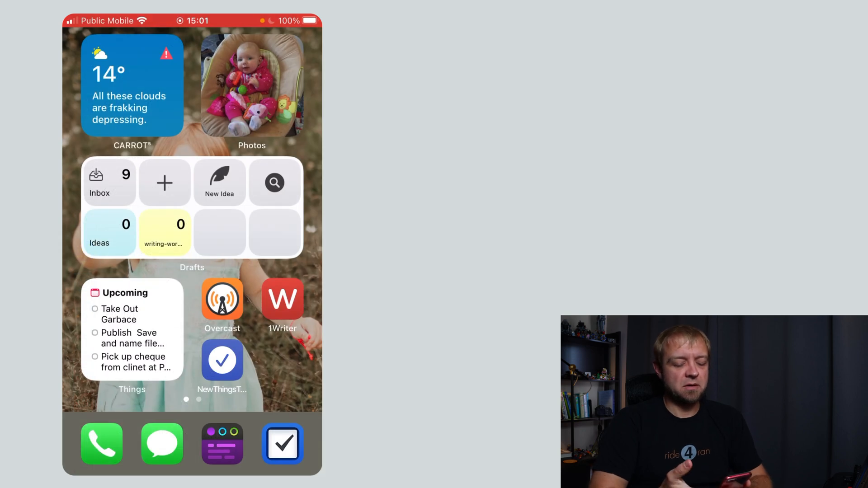
{"action": "left_click", "coordinate": [219, 183]}
{"action": "type", "text": "Filena"}
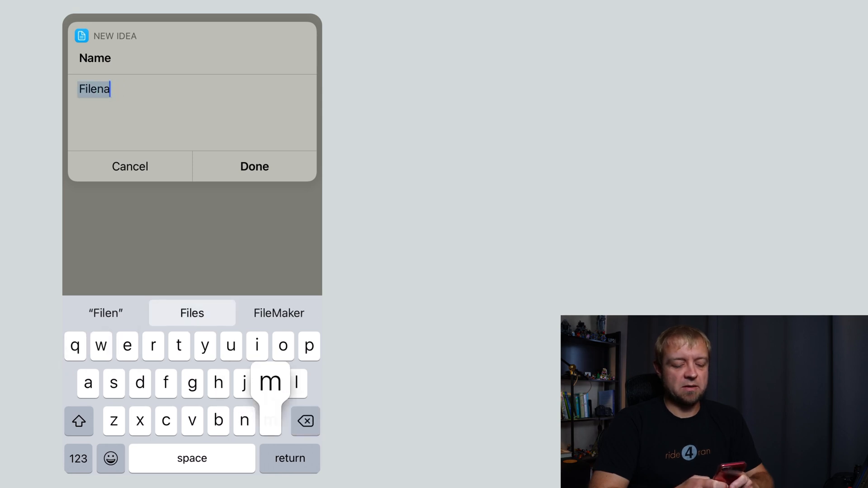
{"action": "left_click", "coordinate": [130, 166]}
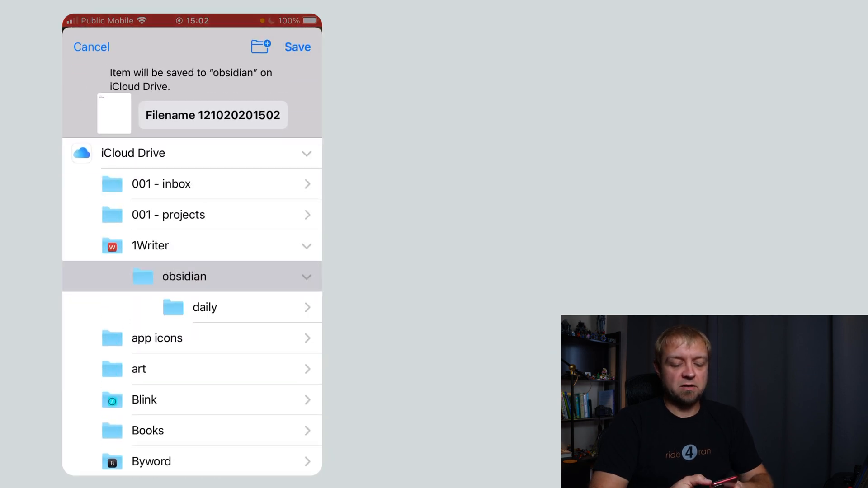
{"action": "left_click", "coordinate": [297, 46]}
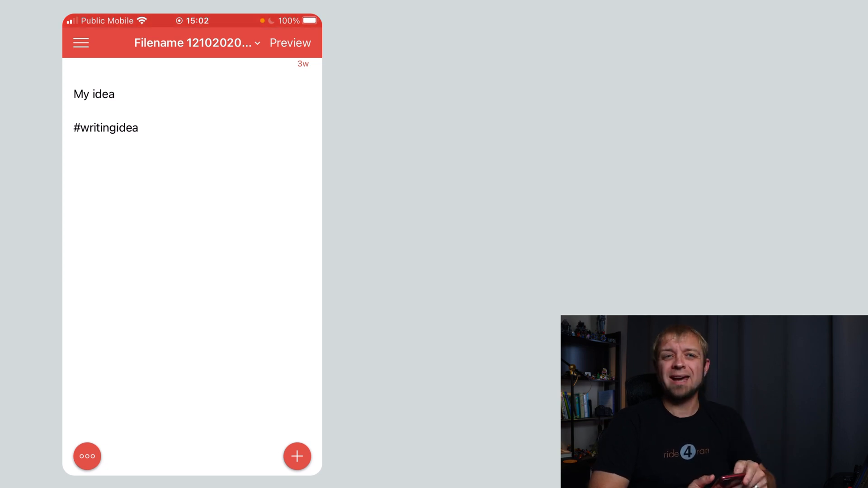
Leave the saved note in 1Writer after viewing 'My idea' with the #writingidea tag
{"action": "left_click", "coordinate": [80, 42]}
{"action": "type", "text": "sho"}
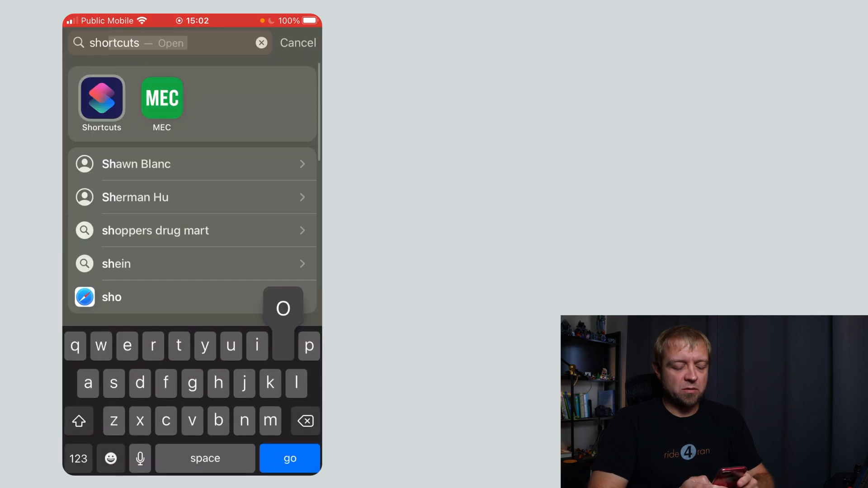
Launch Shortcuts from search and open New Idea's actions via its ••• button
{"action": "left_click", "coordinate": [101, 101]}
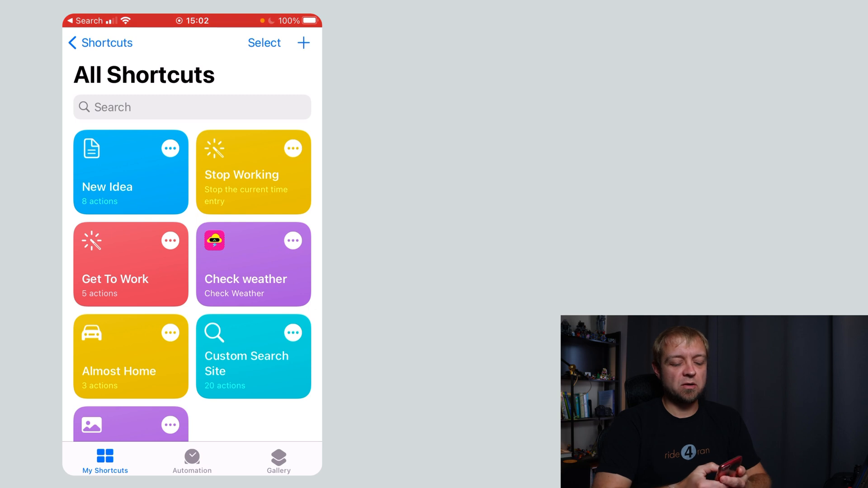
{"action": "left_click", "coordinate": [130, 172]}
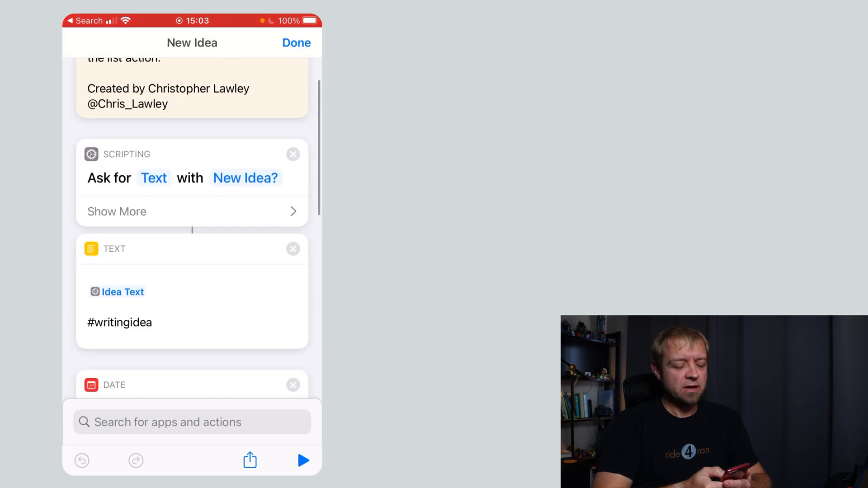
{"action": "scroll", "scroll_direction": "up", "scroll_amount": 3}
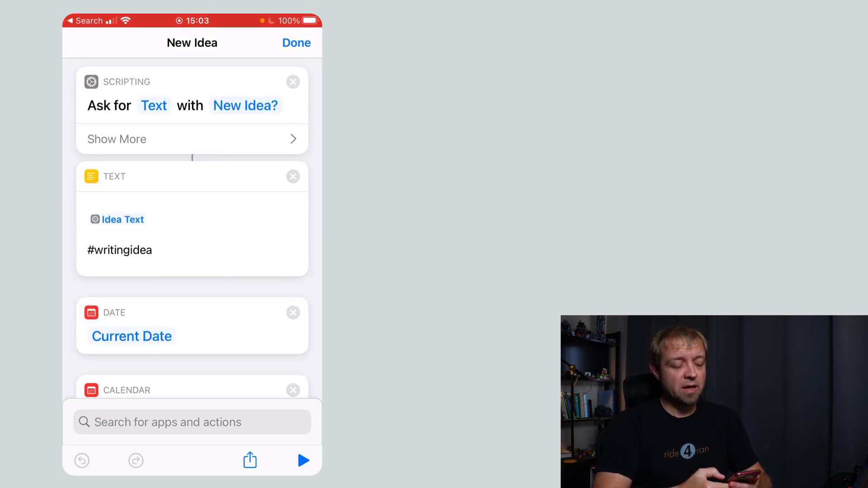
{"action": "scroll", "scroll_direction": "up", "scroll_amount": 3}
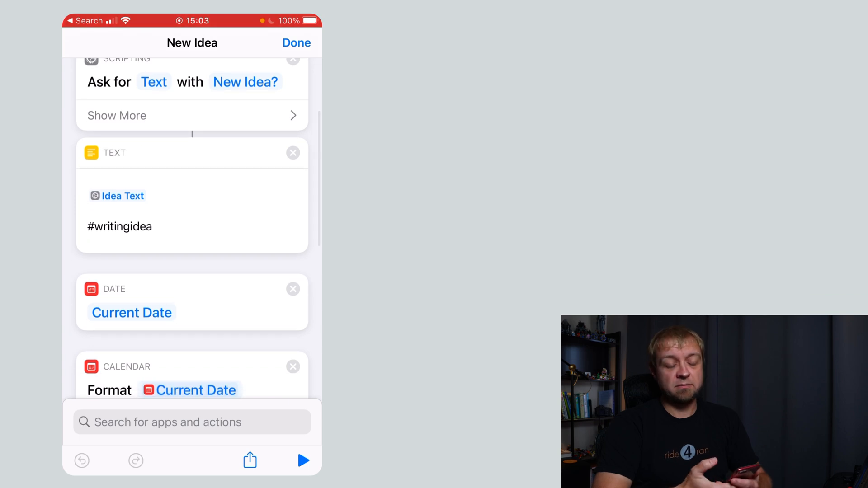
{"action": "left_click", "coordinate": [119, 226]}
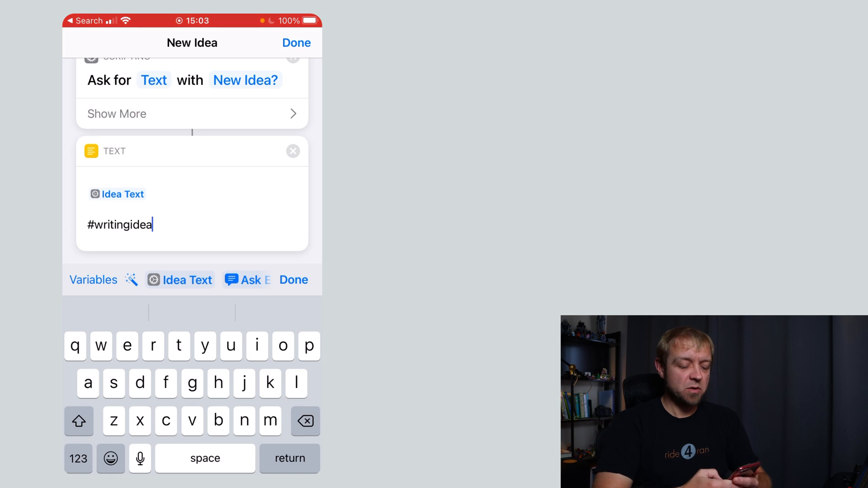
{"action": "left_click", "coordinate": [294, 279]}
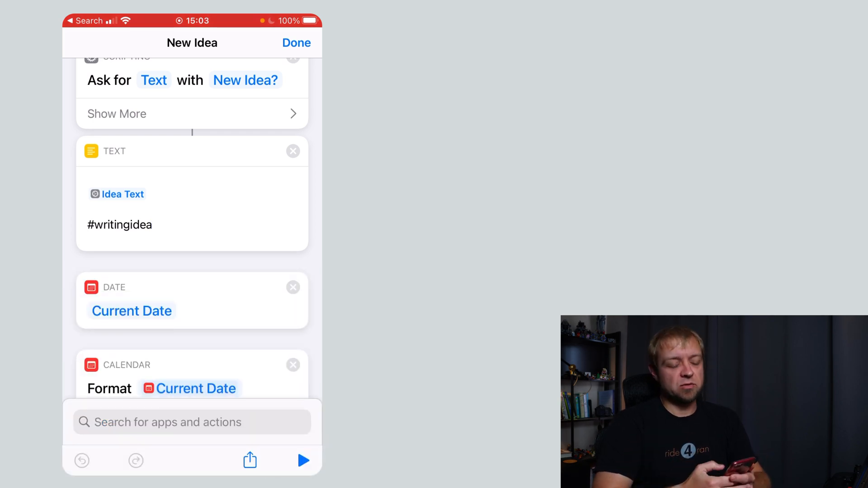
{"action": "scroll", "scroll_direction": "down", "scroll_amount": 3}
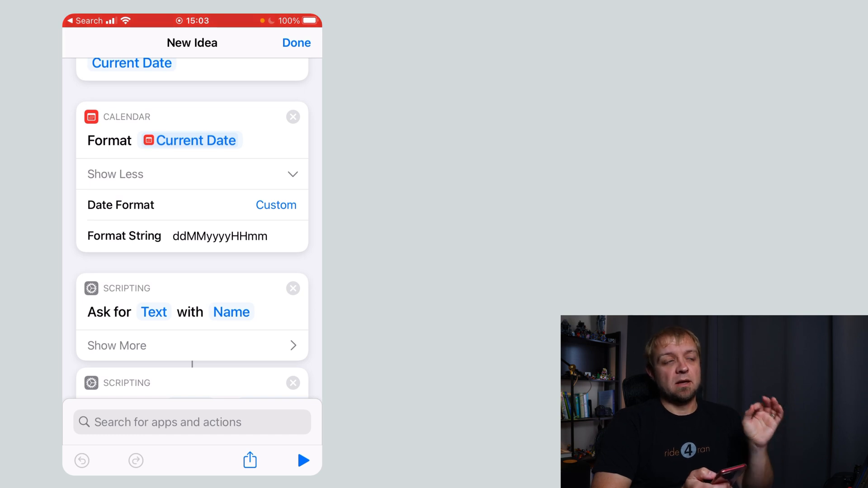
Review the Set Name (.md, date) and Save to iCloud Drive actions, then close New Idea with Done
{"action": "scroll", "scroll_direction": "down", "scroll_amount": 3}
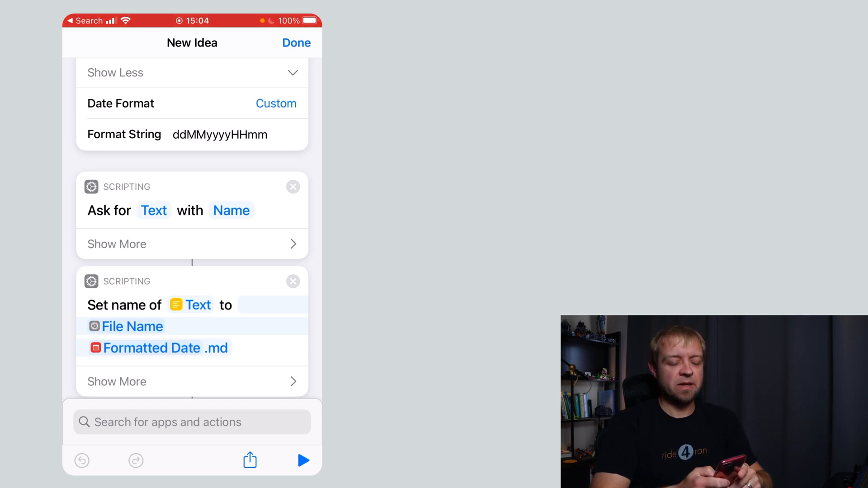
{"action": "scroll", "scroll_direction": "down", "scroll_amount": 3}
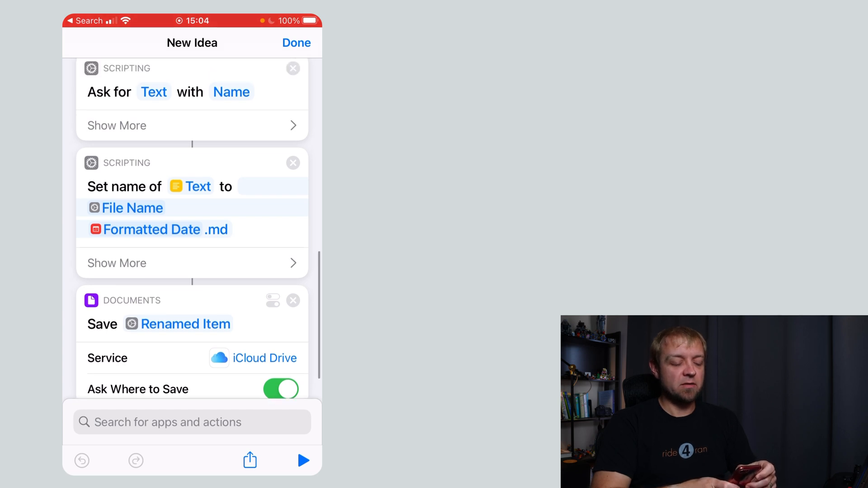
{"action": "scroll", "scroll_direction": "up", "scroll_amount": 3}
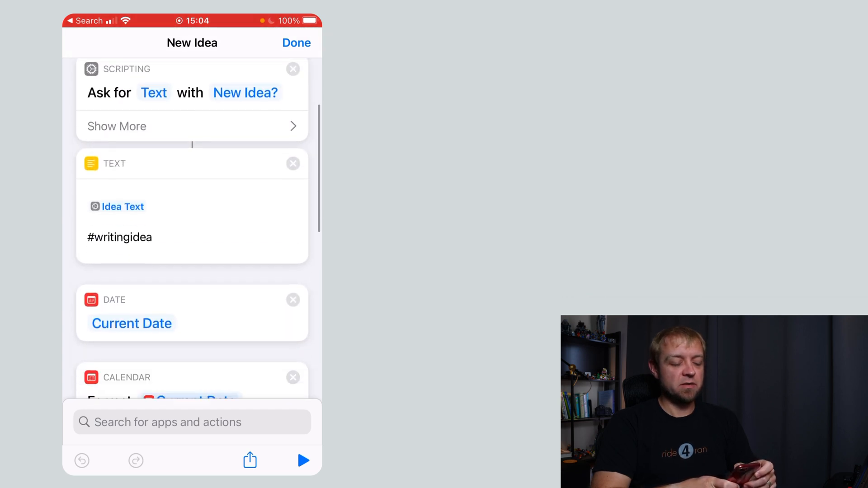
{"action": "scroll", "scroll_direction": "down", "scroll_amount": 3}
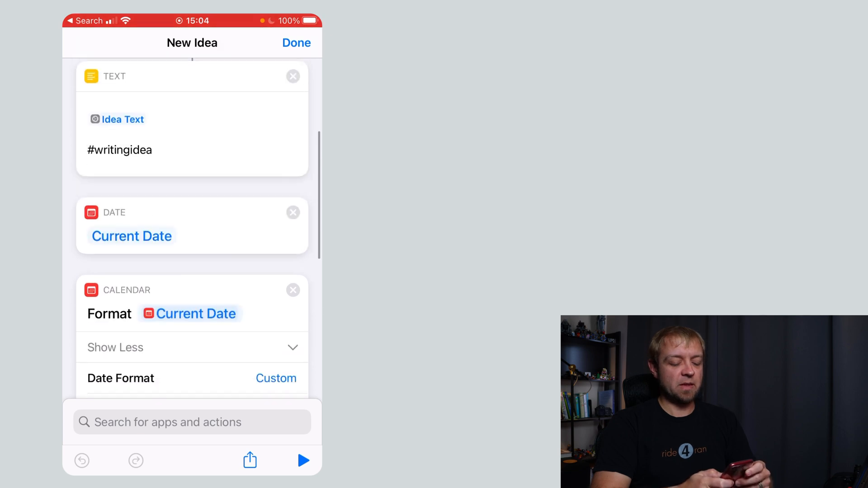
{"action": "scroll", "scroll_direction": "down", "scroll_amount": 3}
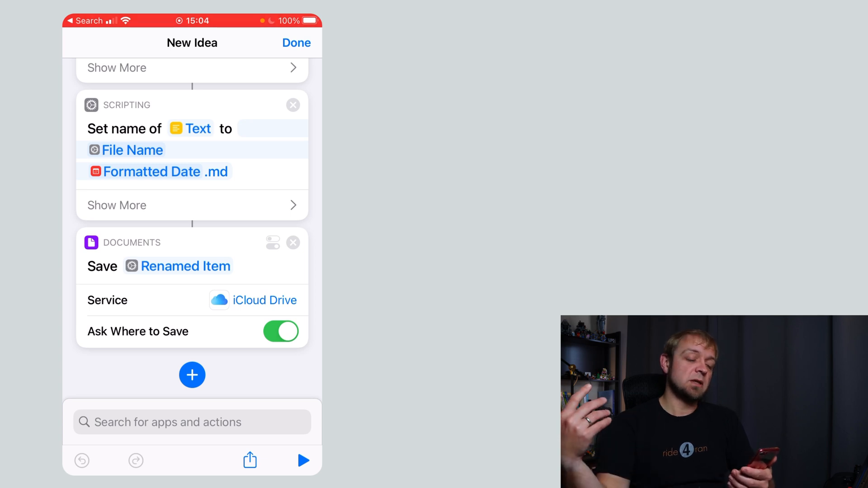
{"action": "left_click", "coordinate": [297, 43]}
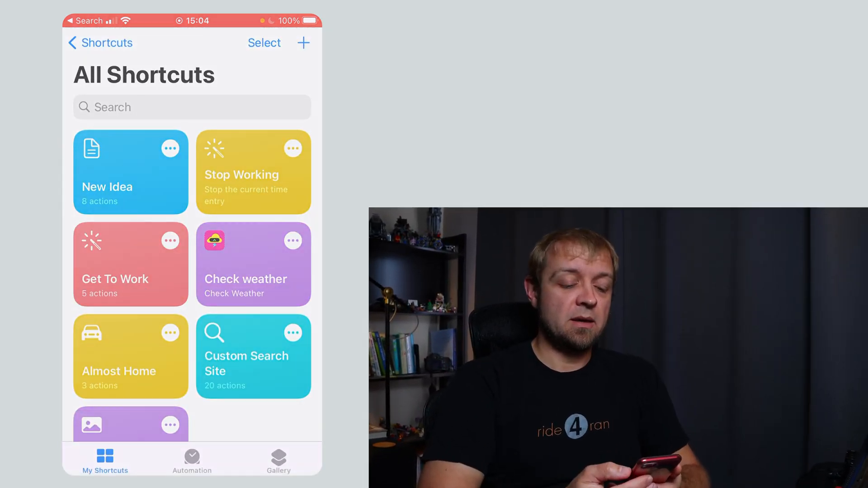